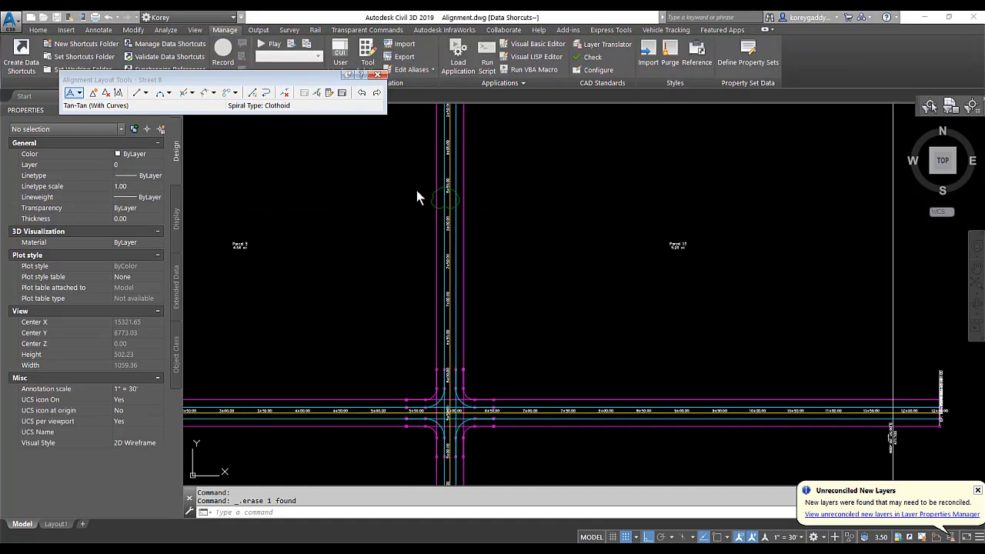
mouse_move(429, 214)
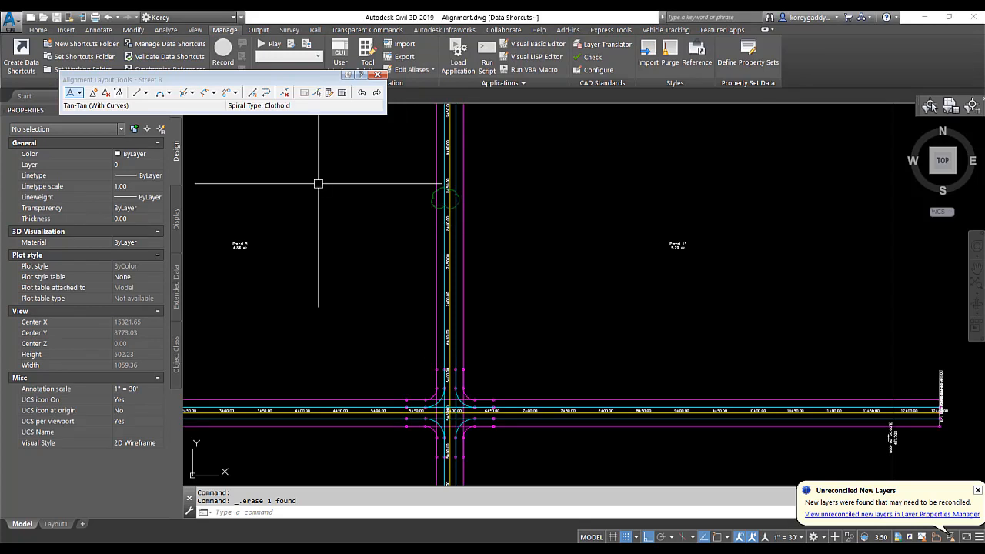
Choose Tangent-Tangent (With curves) from the Alignment Layout Tools dropdown
click(74, 93)
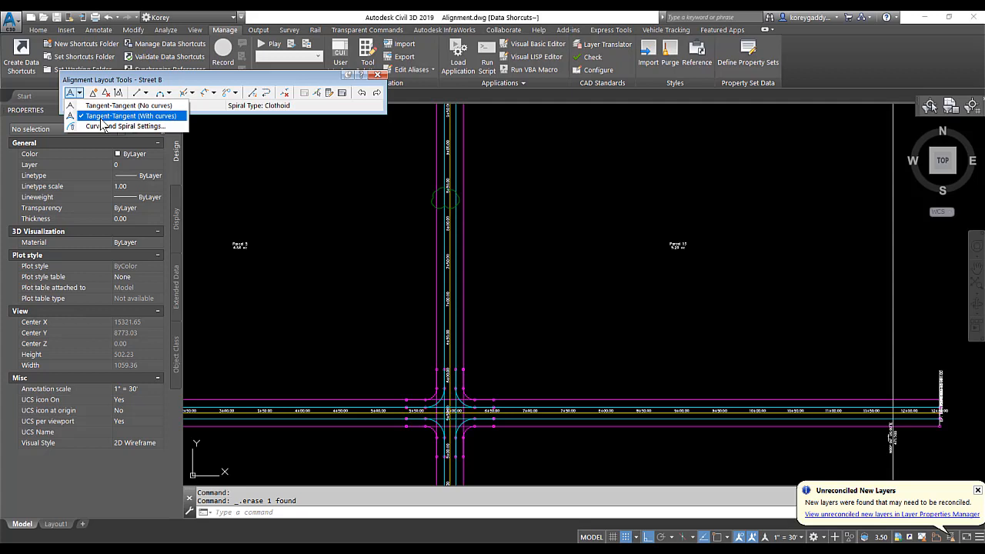
click(128, 115)
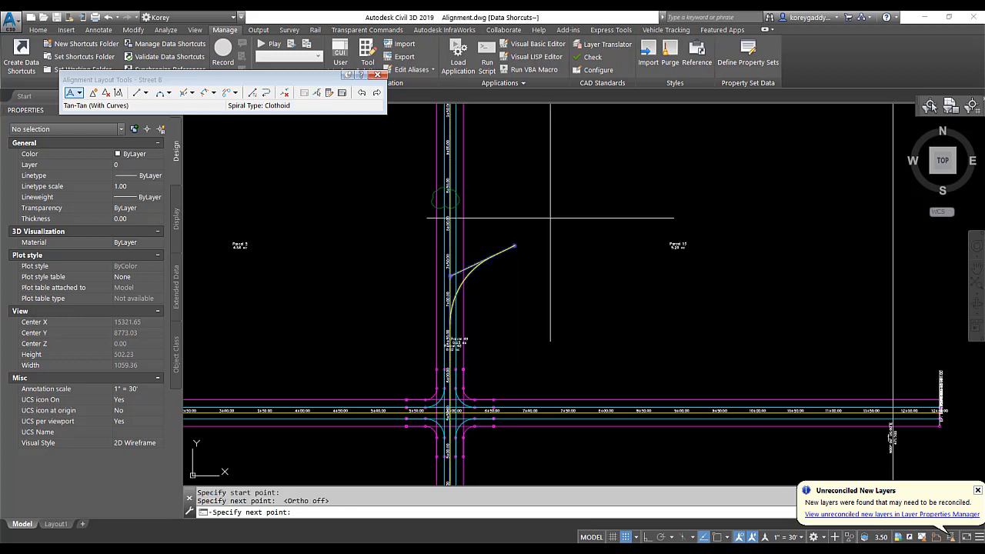
mouse_move(551, 223)
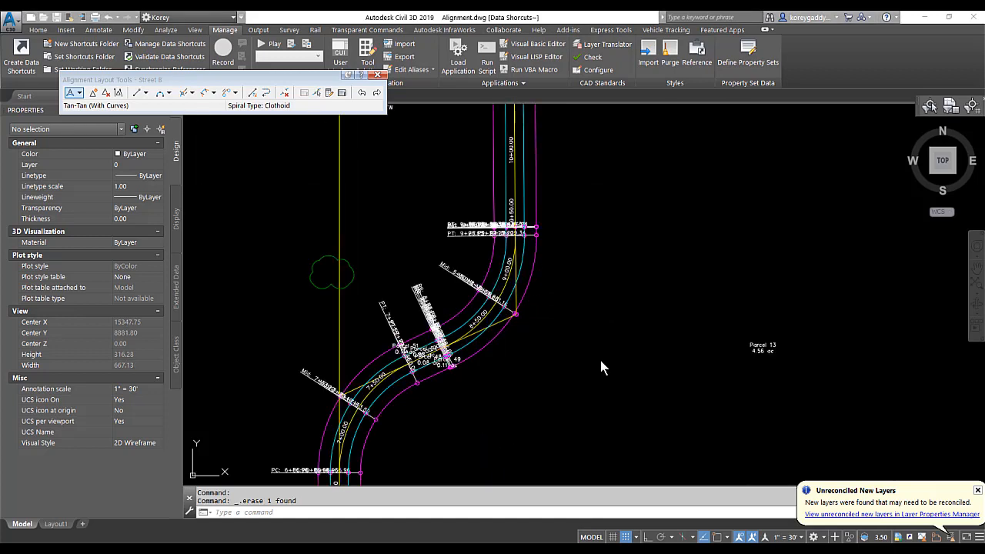
mouse_move(594, 342)
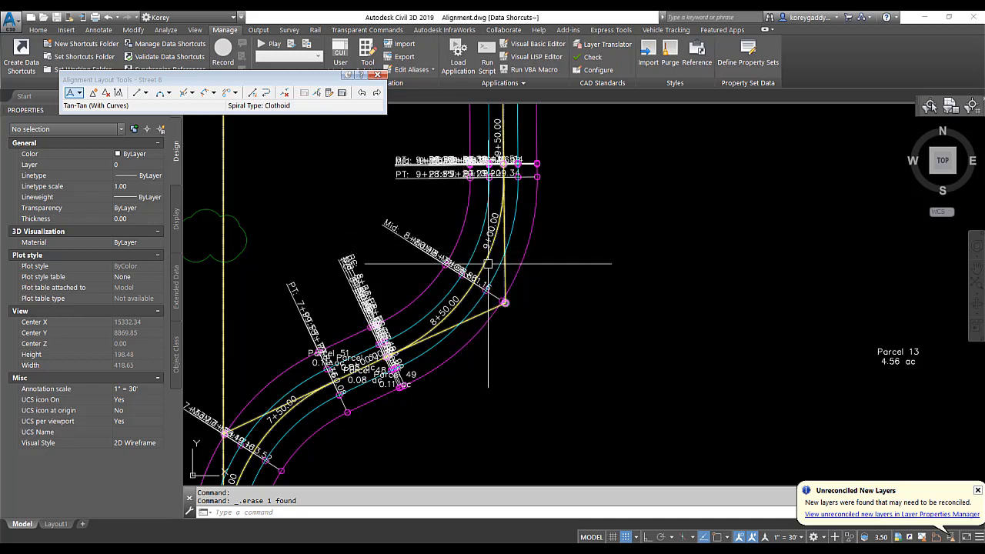
mouse_move(482, 265)
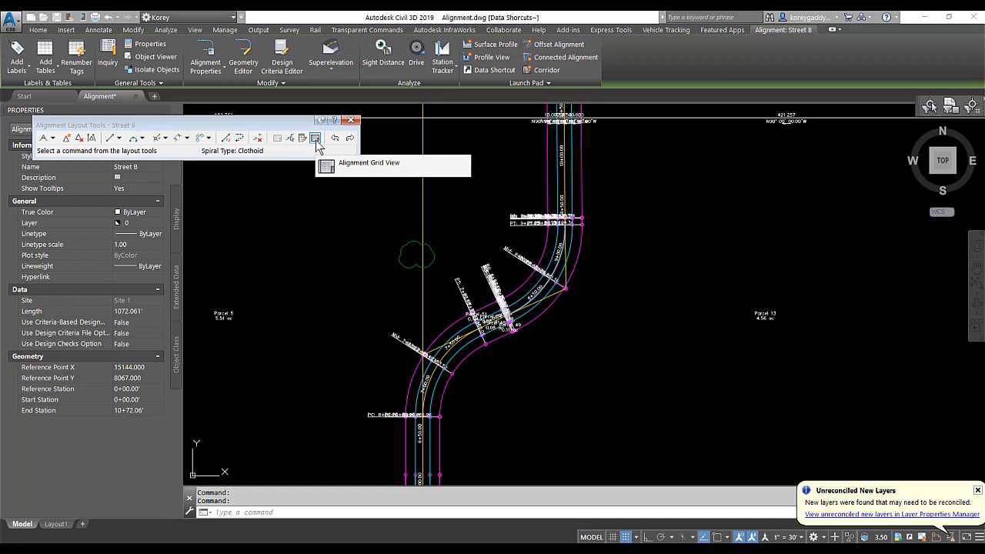
click(314, 139)
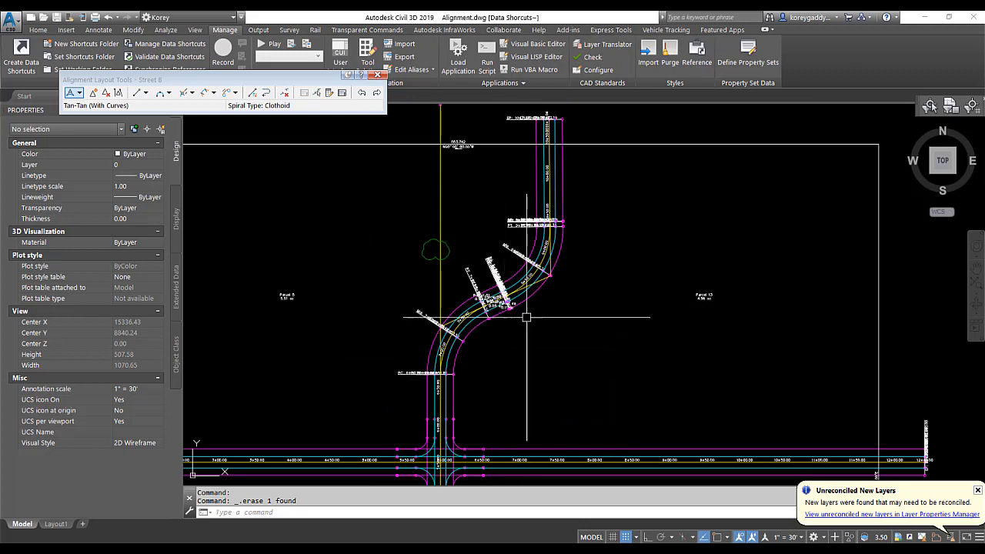
mouse_move(671, 299)
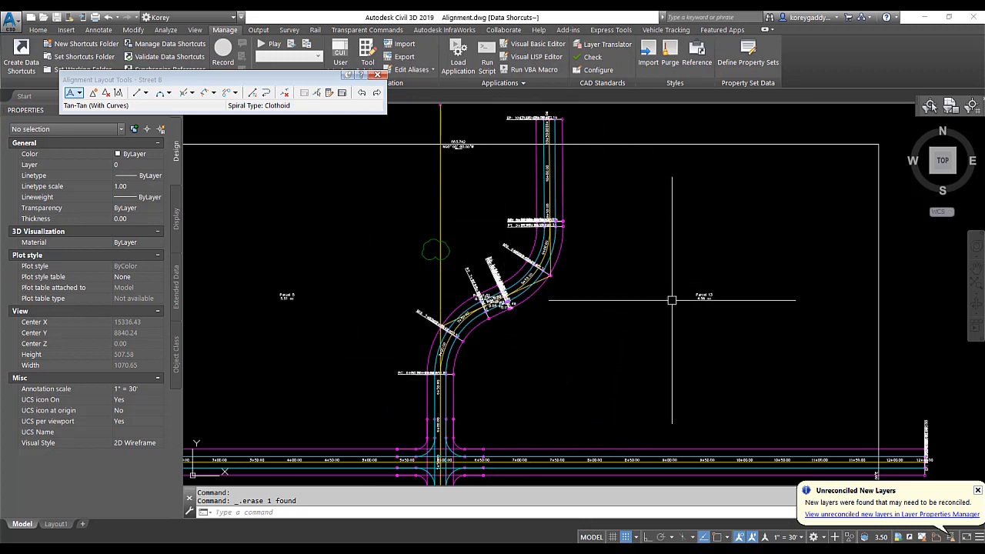
mouse_move(517, 289)
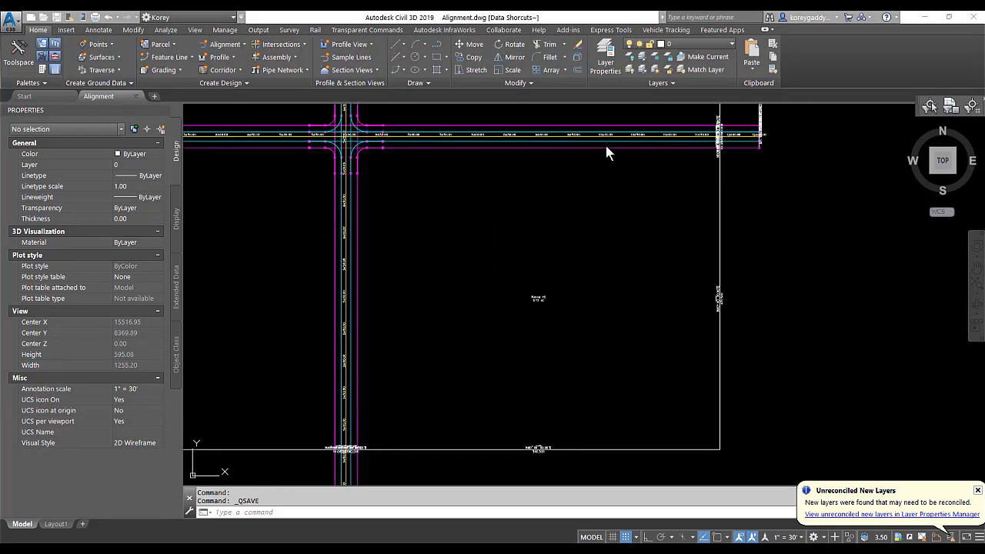
mouse_move(633, 133)
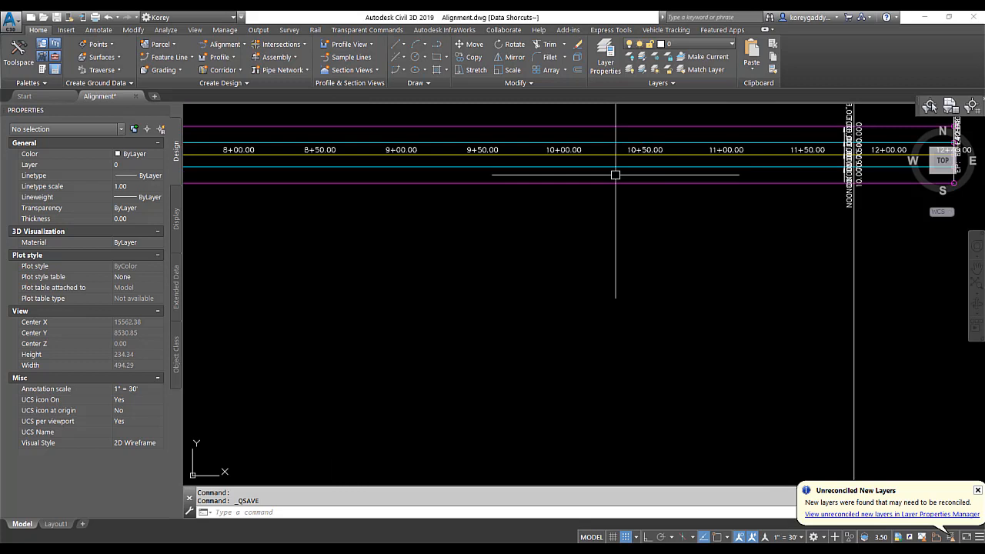
mouse_move(616, 141)
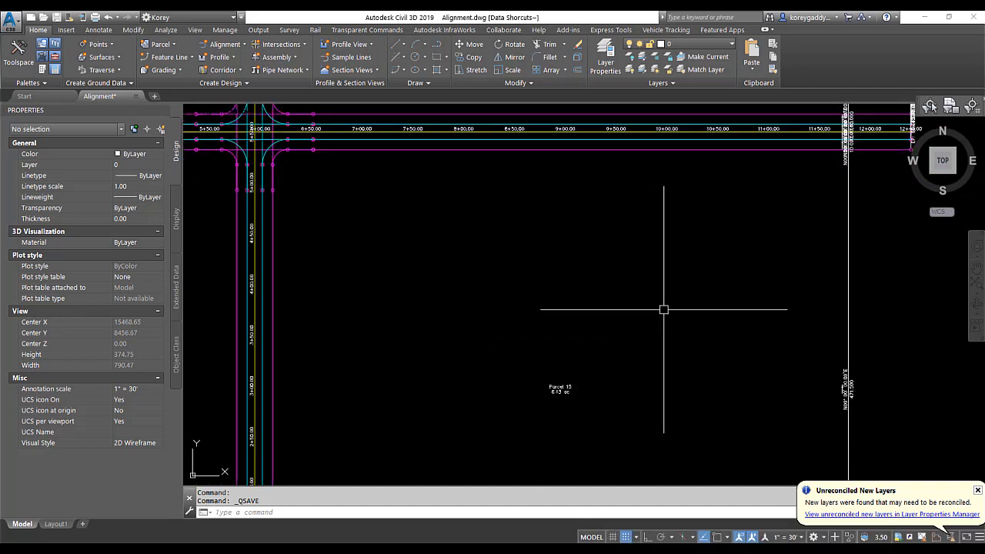
mouse_move(665, 310)
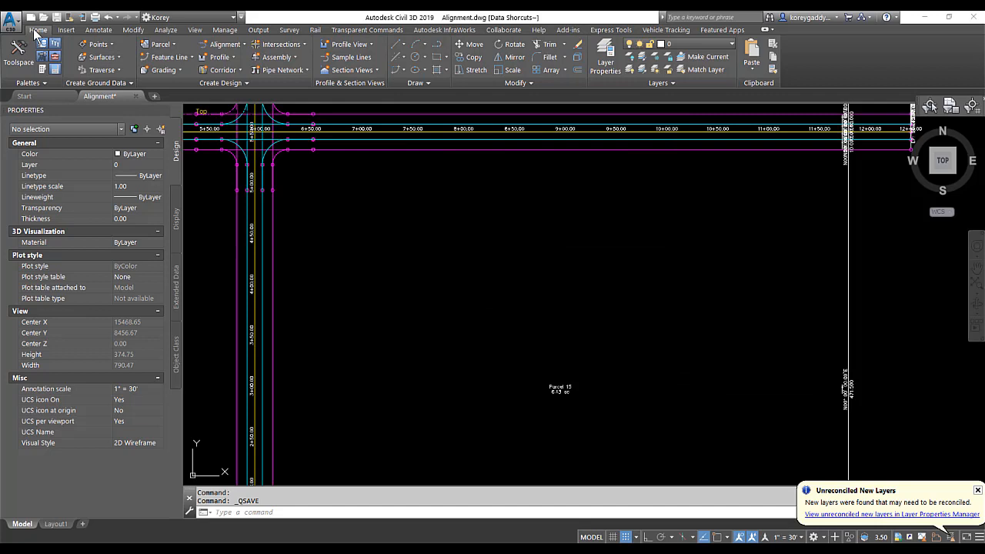
mouse_move(160, 43)
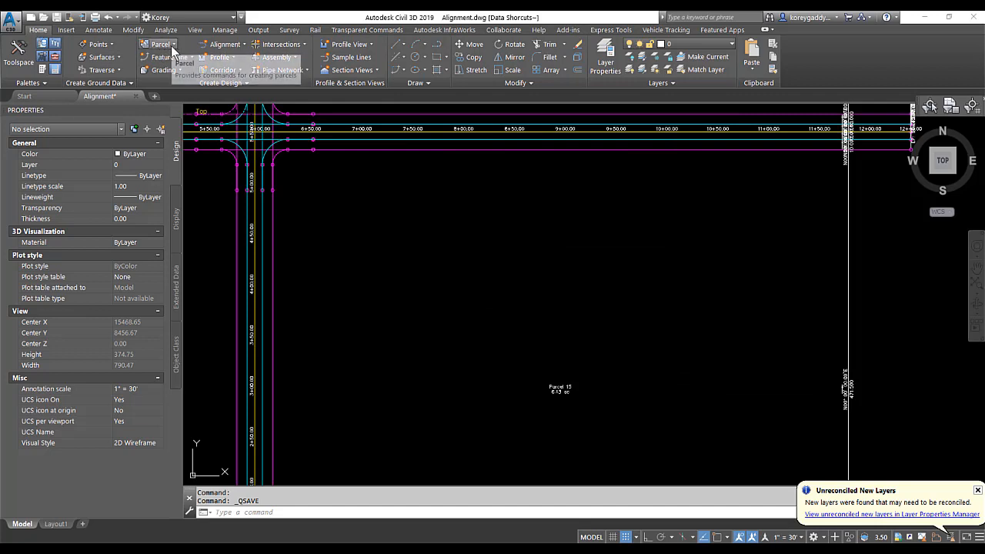
Bring up Parcel Creation Tools from the Home tab and choose Slide Line - Create
click(160, 43)
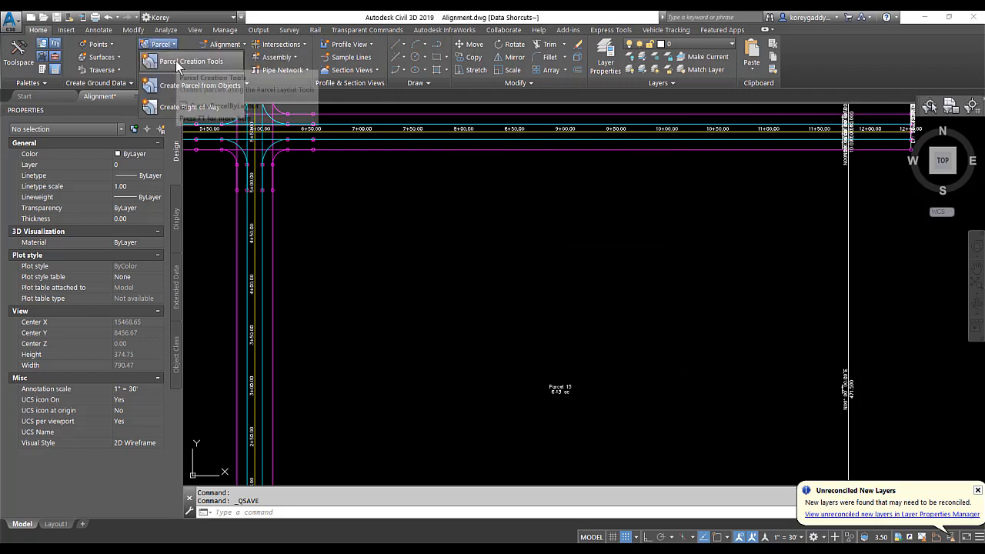
click(192, 62)
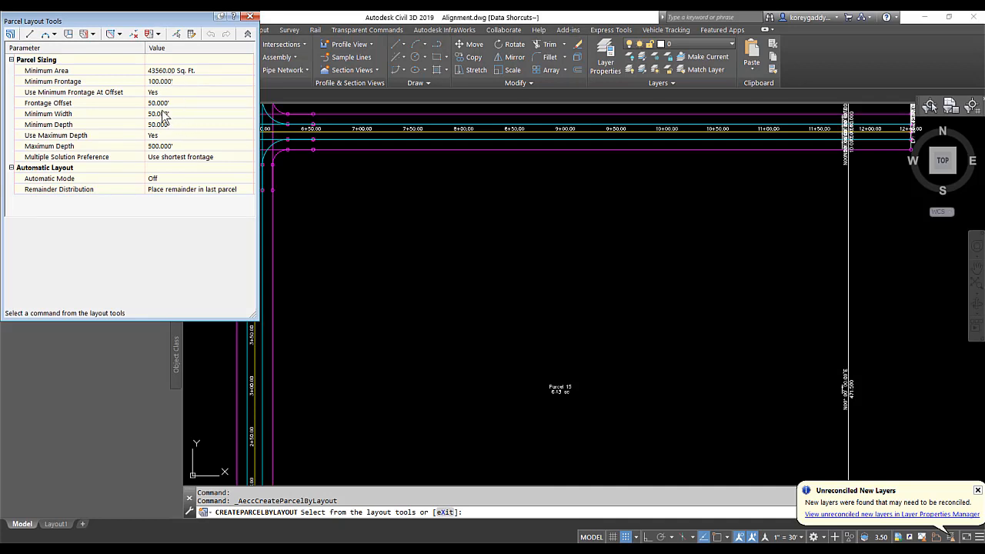
mouse_move(177, 123)
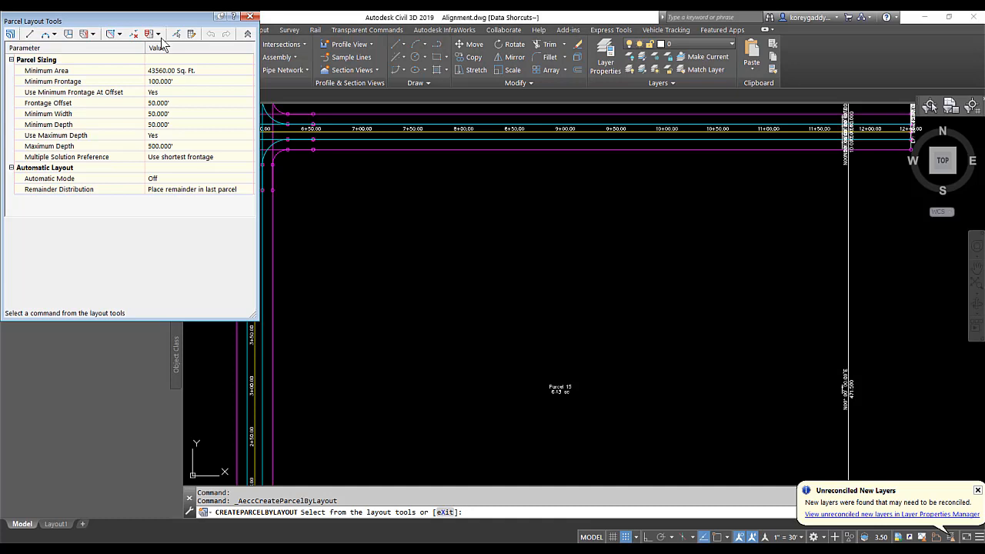
click(152, 34)
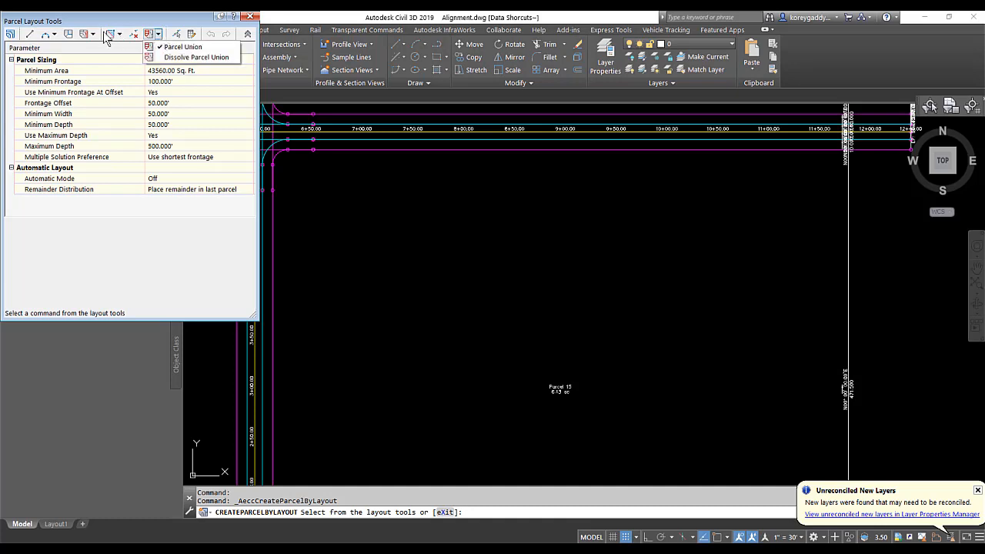
click(88, 34)
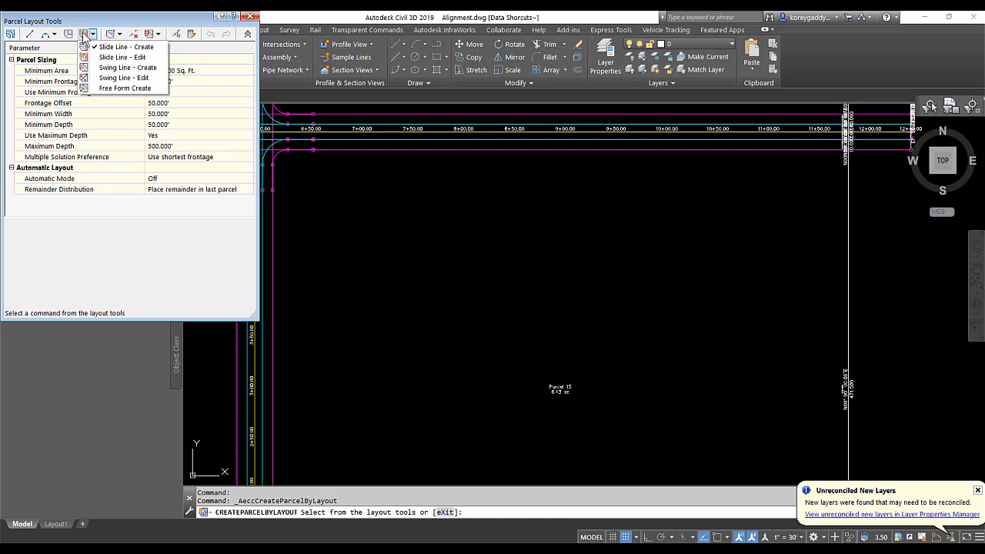
click(124, 47)
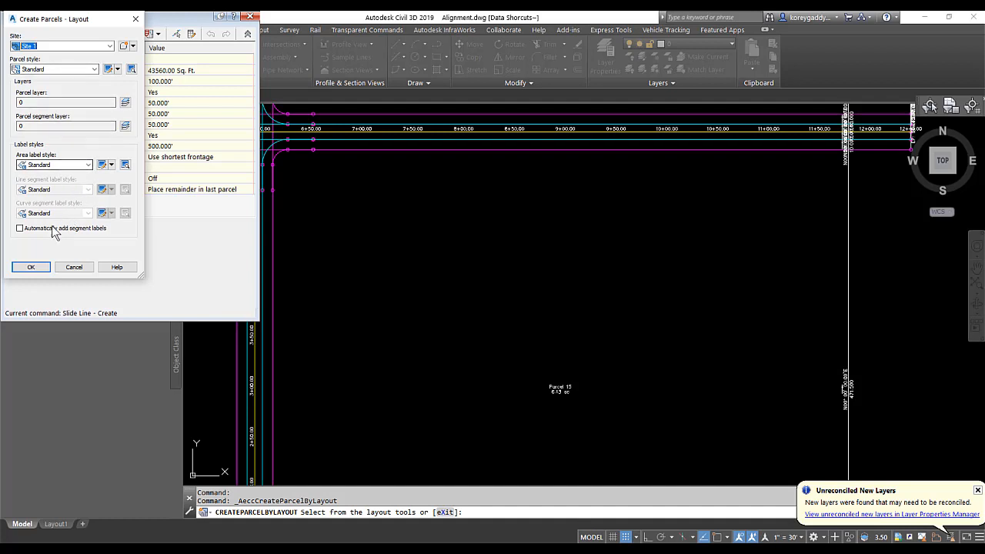
Turn on Automatically add segment labels in Create Parcels - Layout and confirm
click(18, 227)
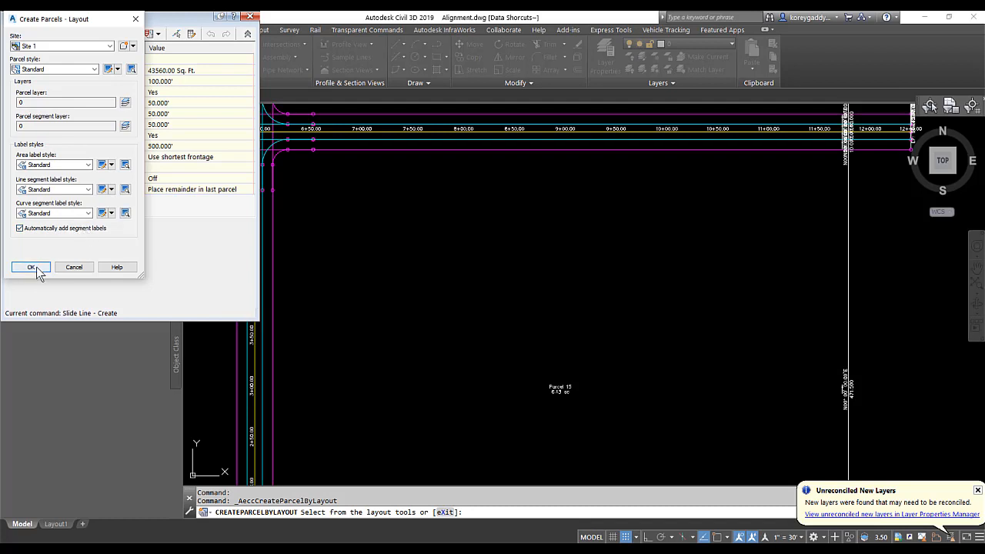
click(31, 268)
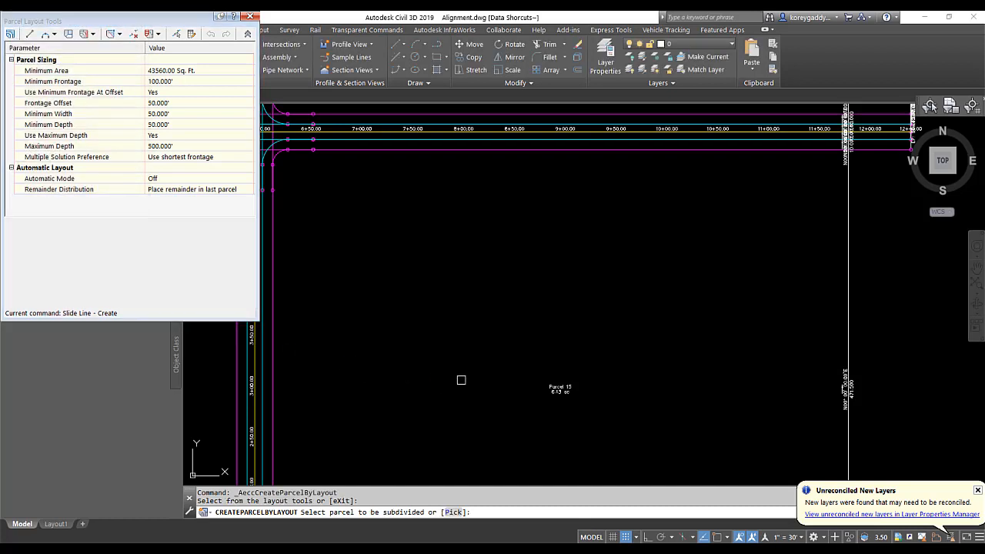
mouse_move(570, 435)
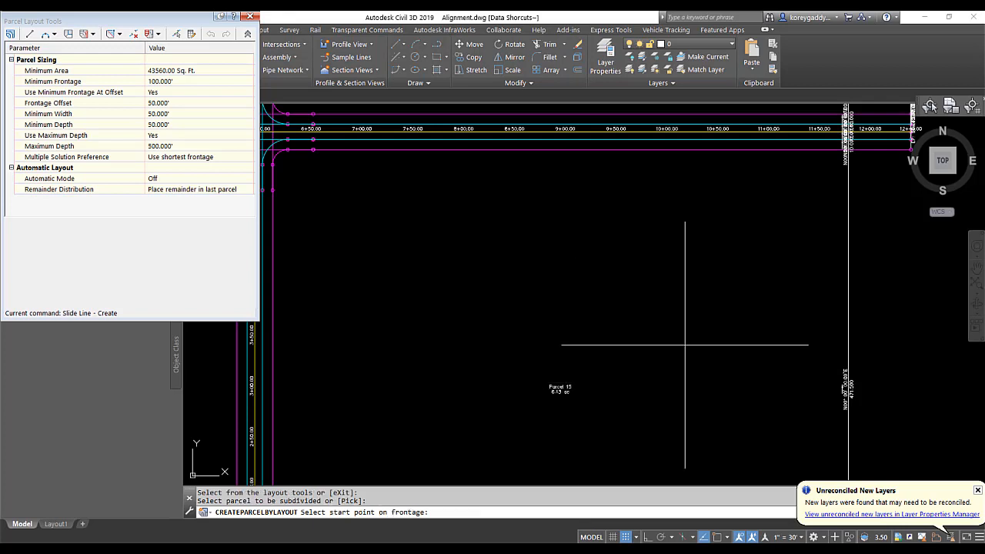
mouse_move(735, 231)
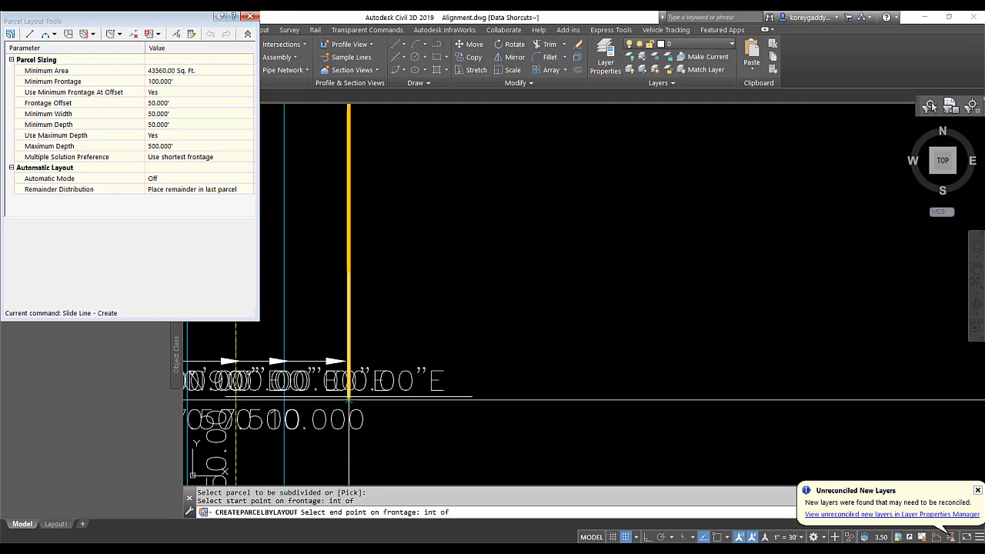
Snap the frontage start point to the road corner intersection of the selected parcel
click(348, 397)
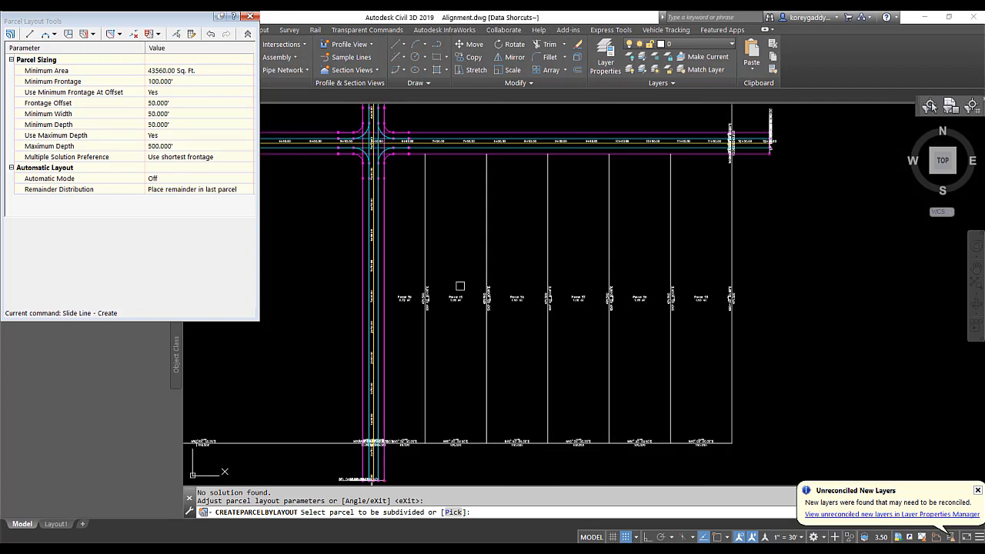
mouse_move(520, 275)
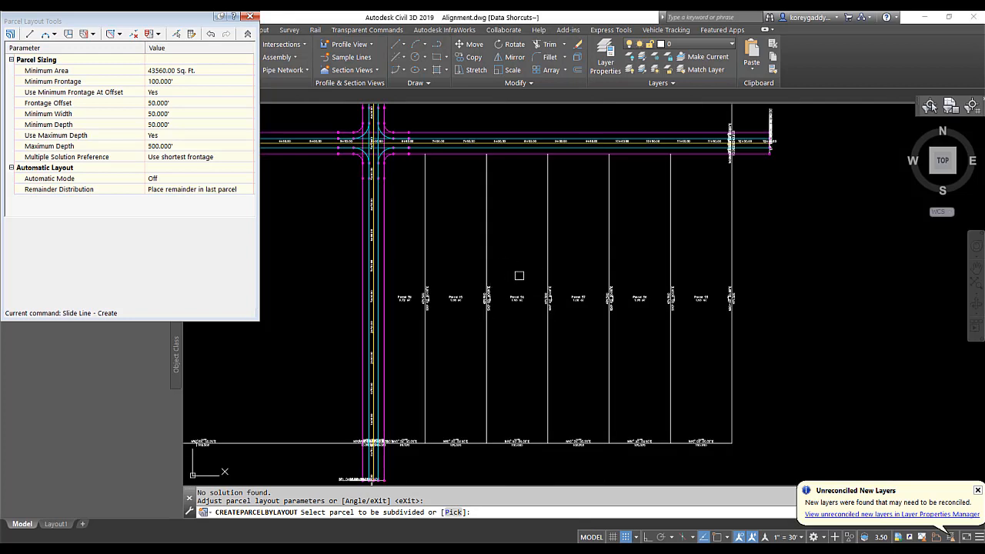
mouse_move(434, 244)
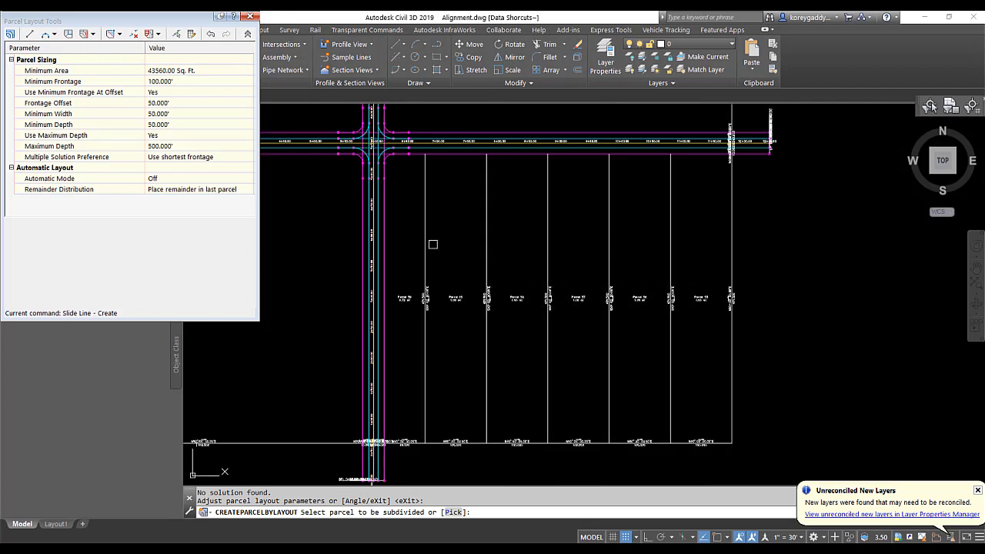